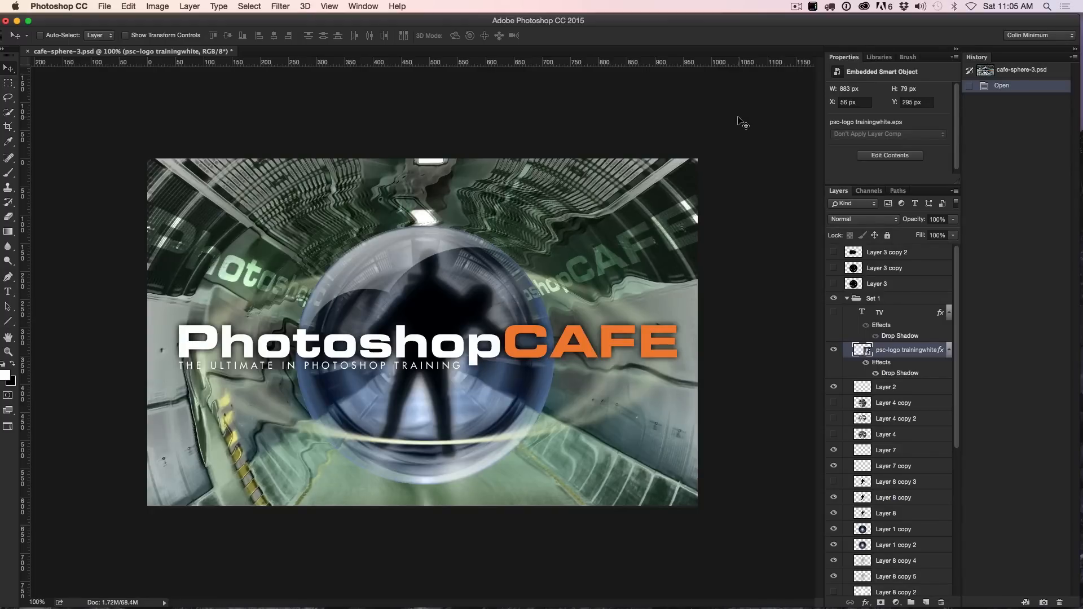
{"action": "mouse_move", "coordinate": [737, 161]}
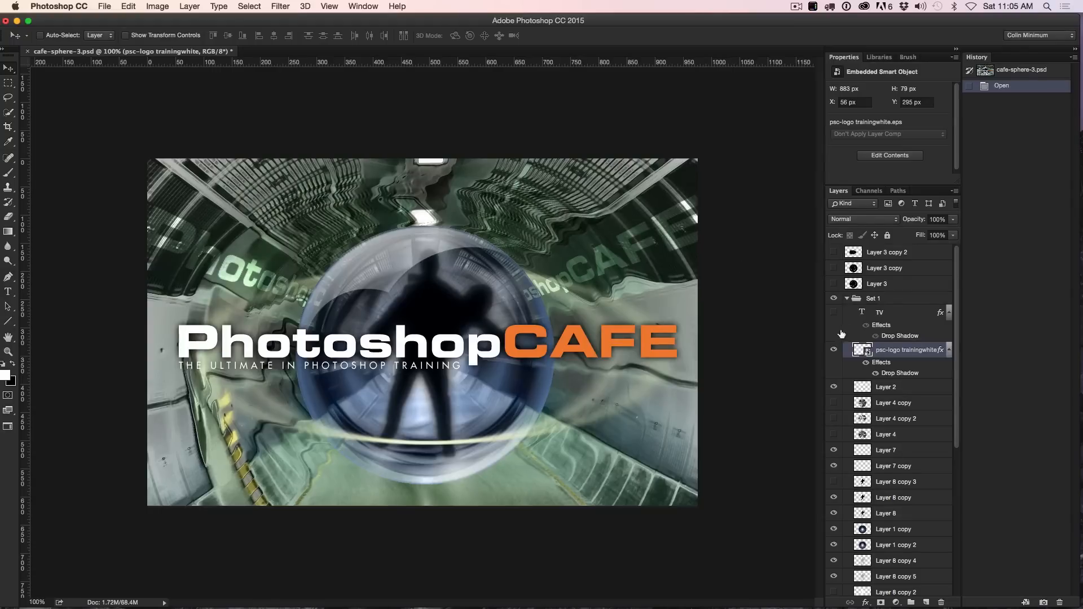
{"action": "mouse_move", "coordinate": [718, 343]}
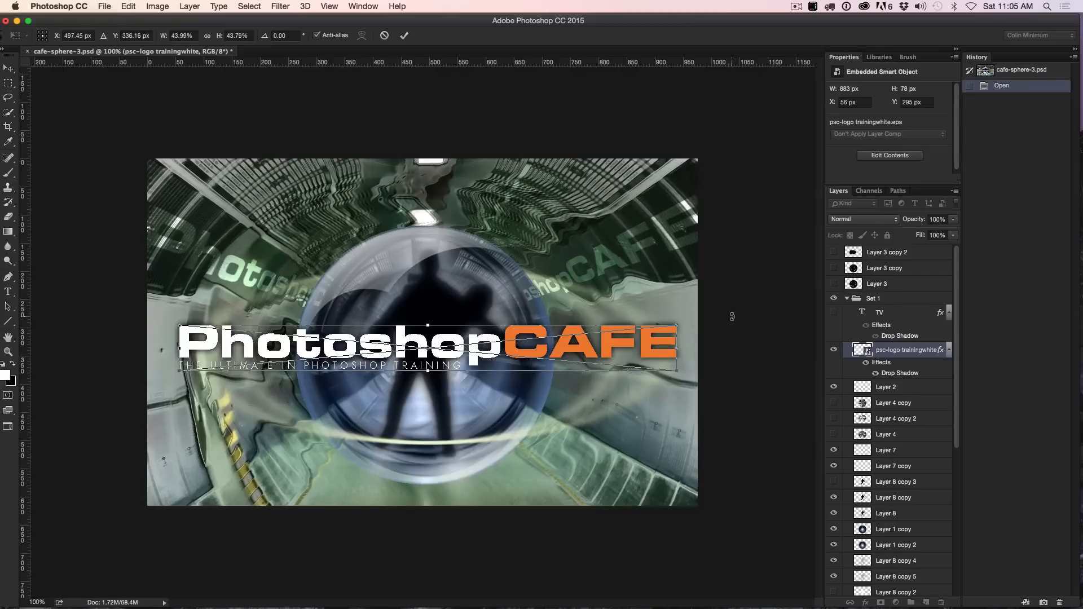
{"action": "mouse_move", "coordinate": [680, 325]}
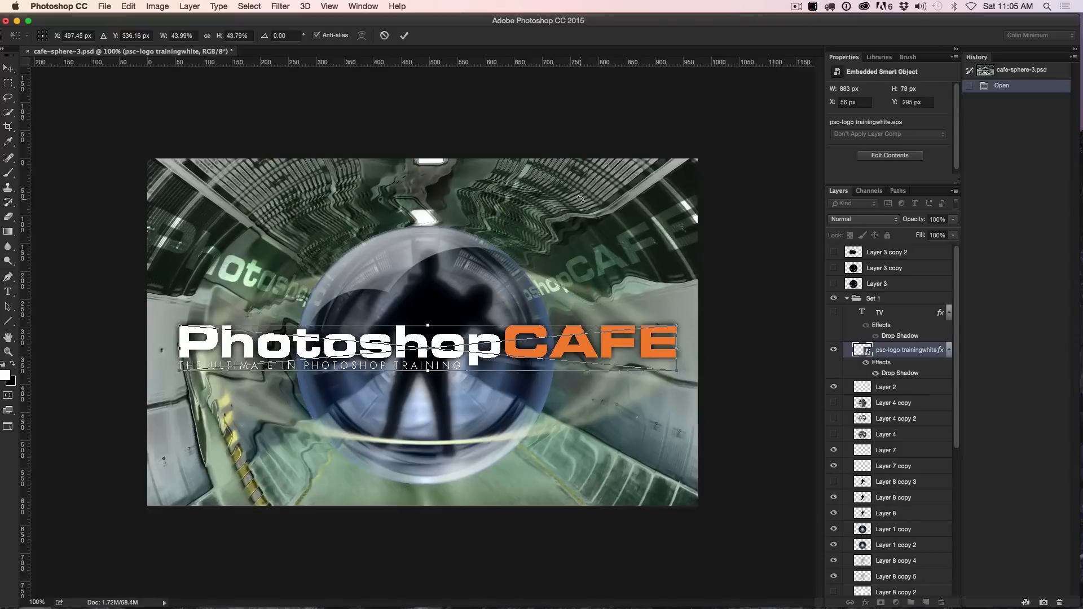
Step: Rasterize the PhotoshopCAFE logo smart object into an ordinary pixel layer
{"action": "right_click", "coordinate": [521, 349]}
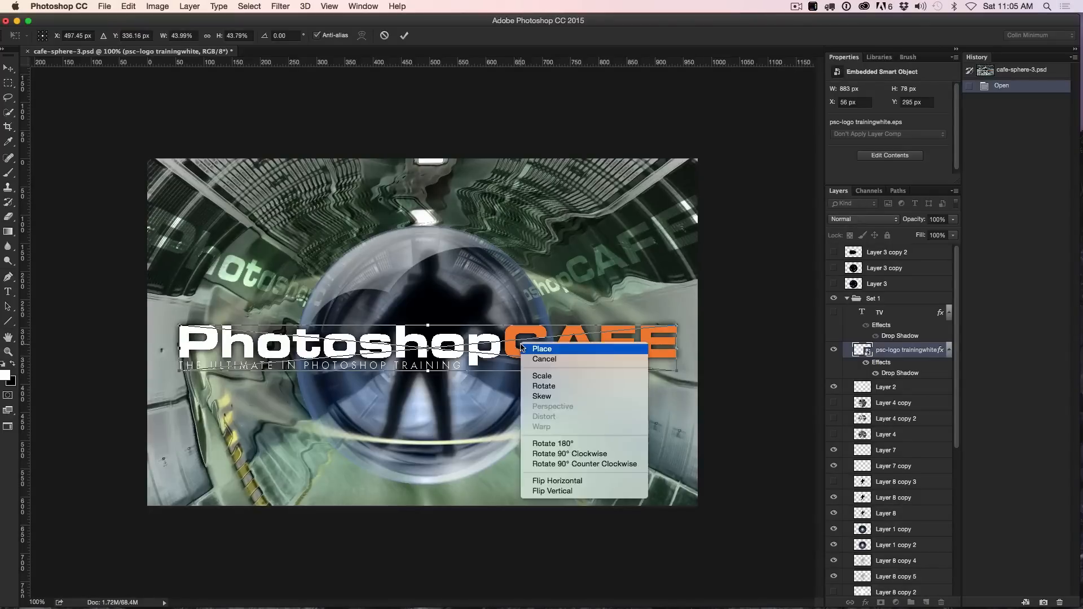
{"action": "mouse_move", "coordinate": [559, 376]}
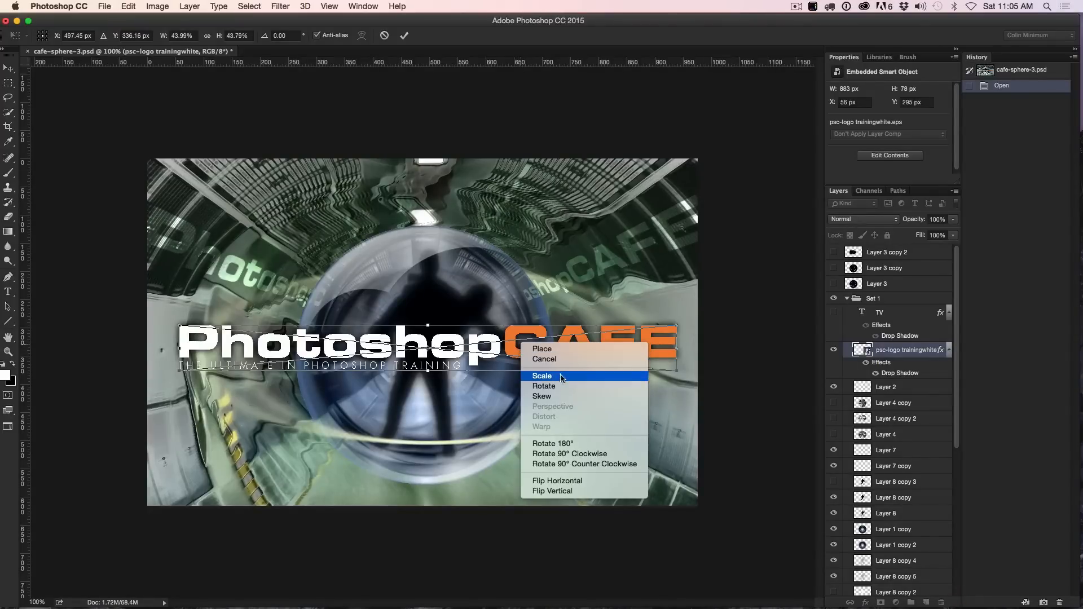
{"action": "mouse_move", "coordinate": [568, 390]}
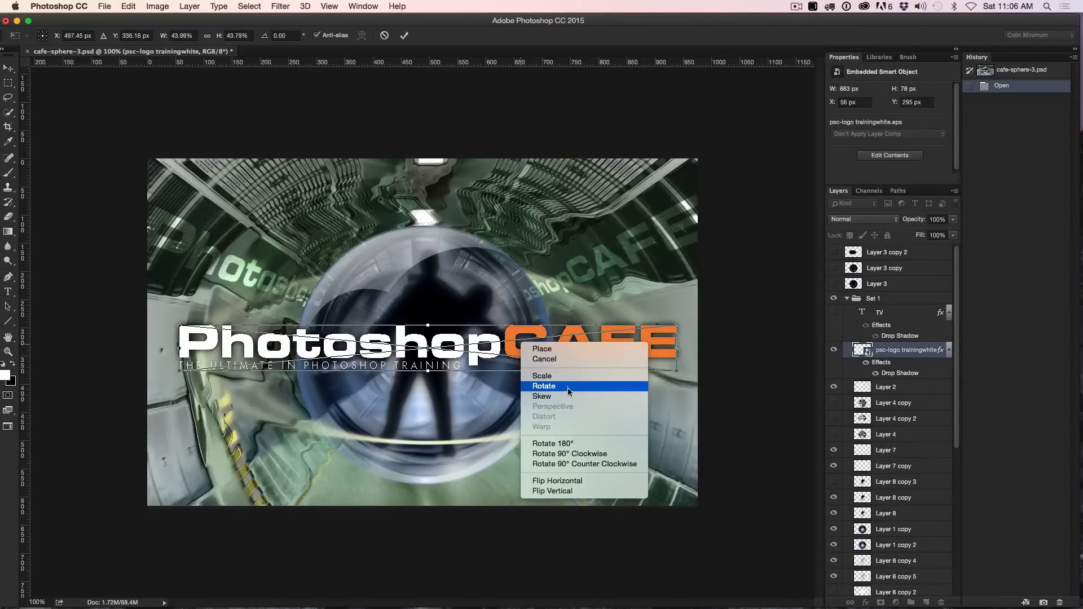
{"action": "mouse_move", "coordinate": [578, 421]}
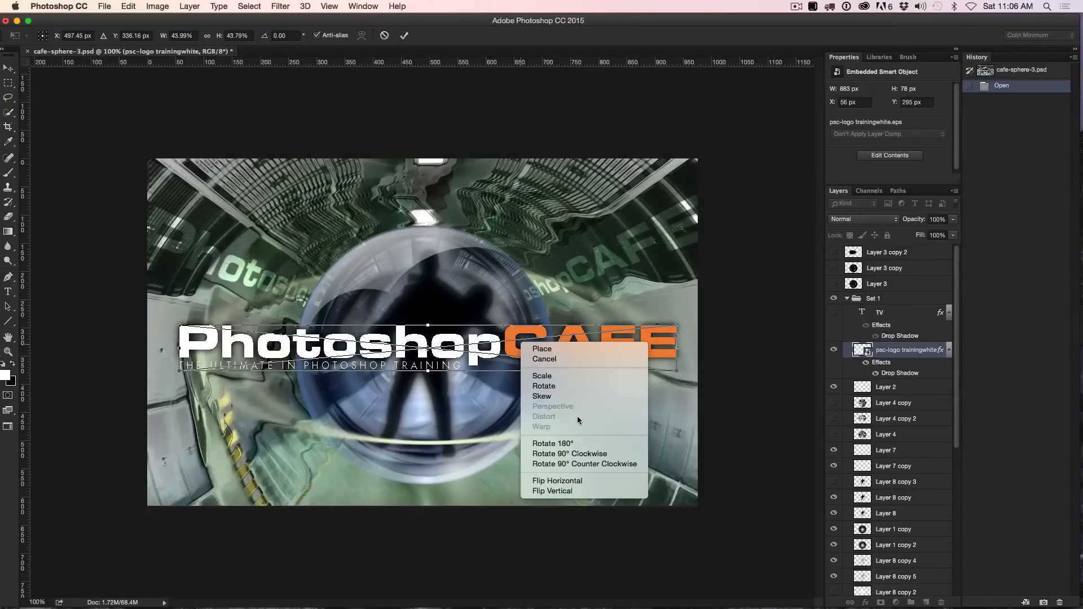
{"action": "mouse_move", "coordinate": [559, 408]}
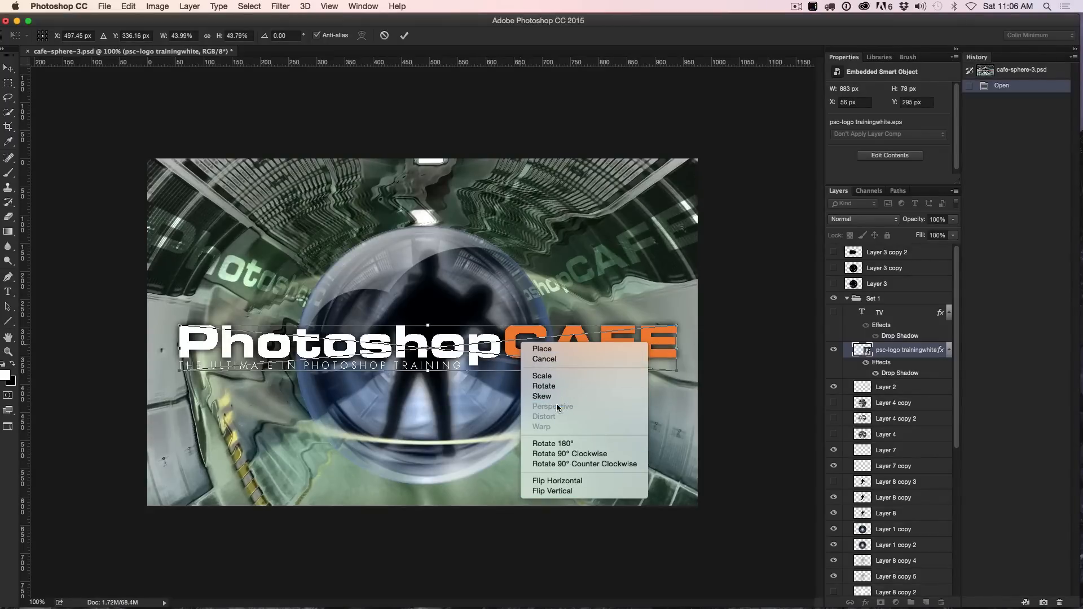
{"action": "mouse_move", "coordinate": [383, 196]}
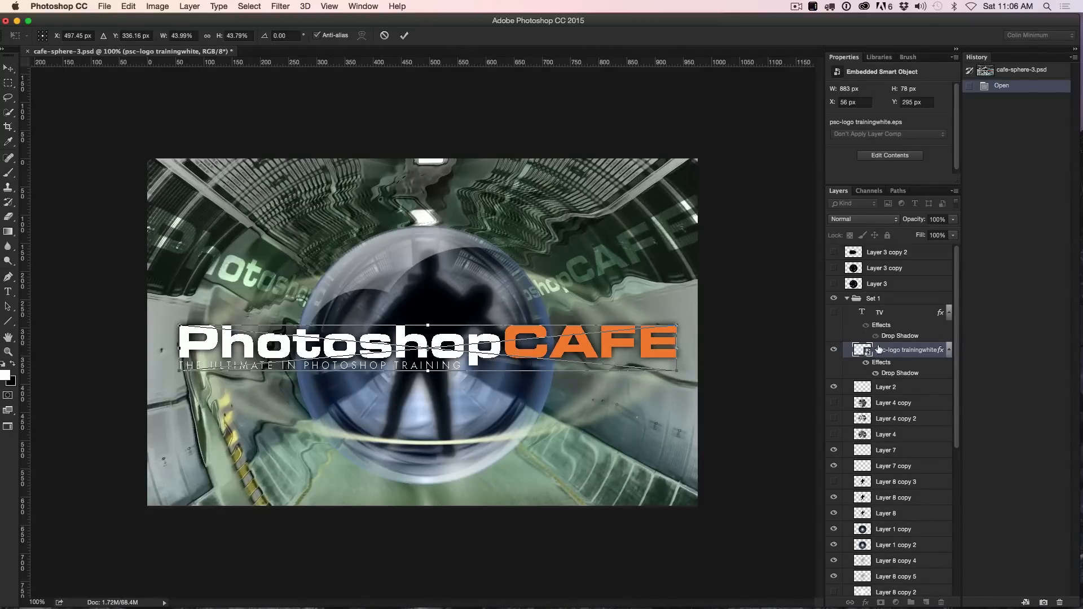
{"action": "mouse_move", "coordinate": [908, 349]}
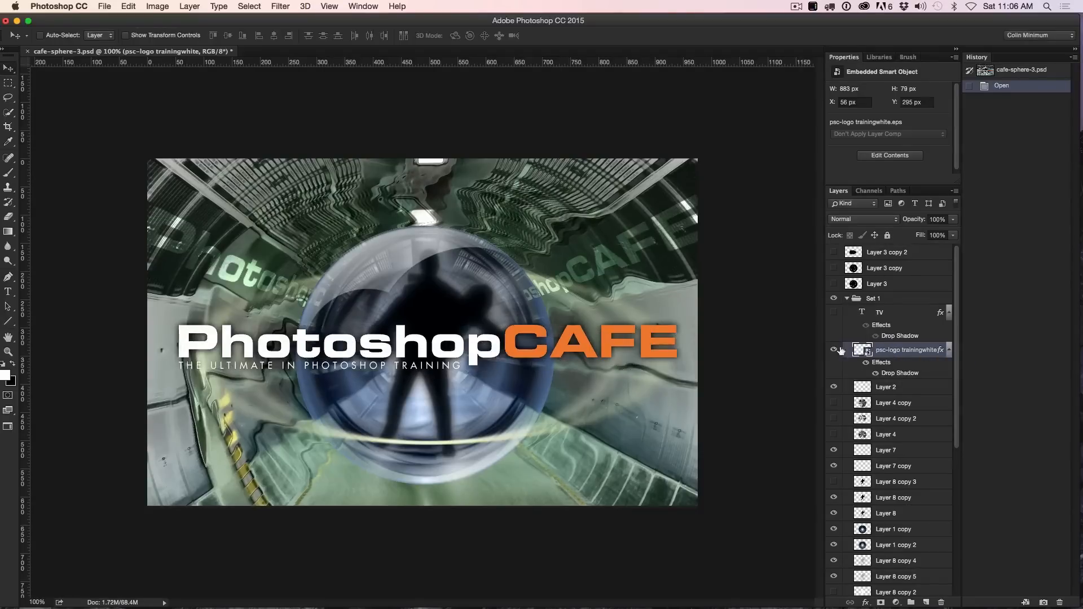
{"action": "right_click", "coordinate": [898, 350]}
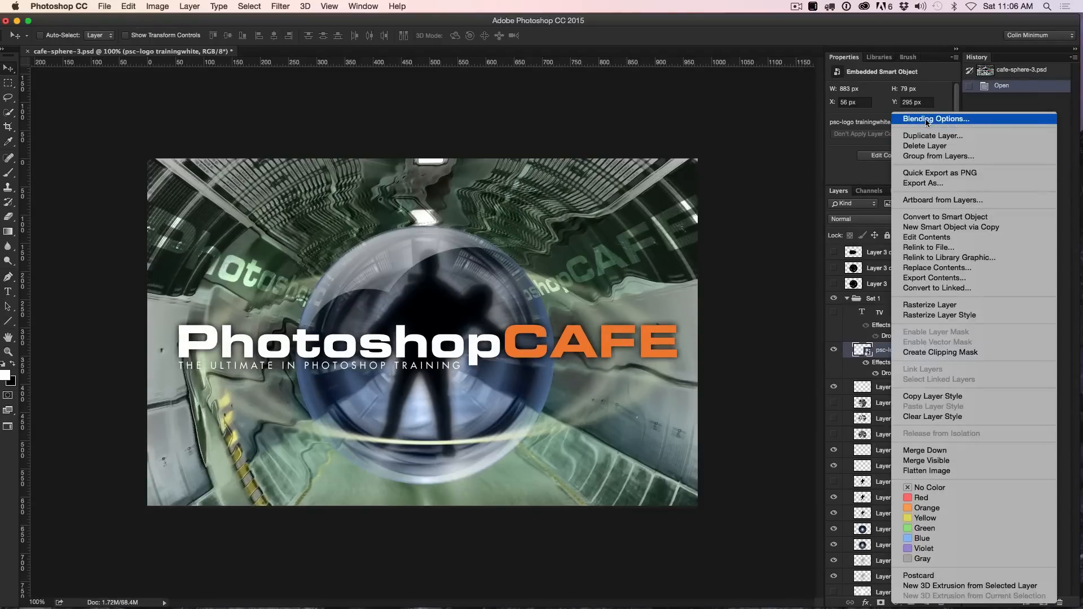
{"action": "mouse_move", "coordinate": [935, 371]}
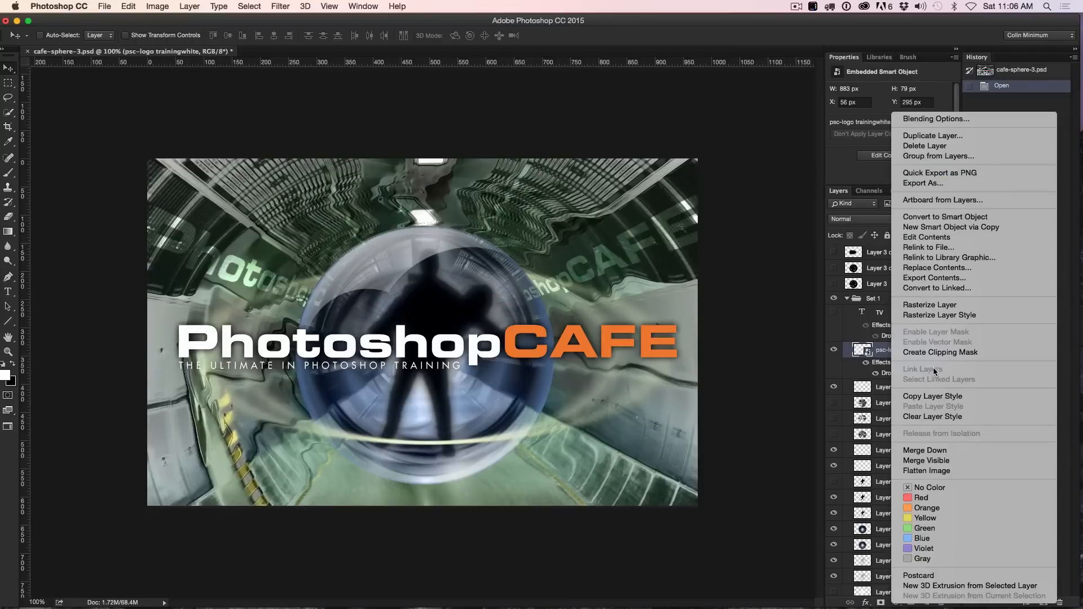
{"action": "left_click", "coordinate": [929, 305]}
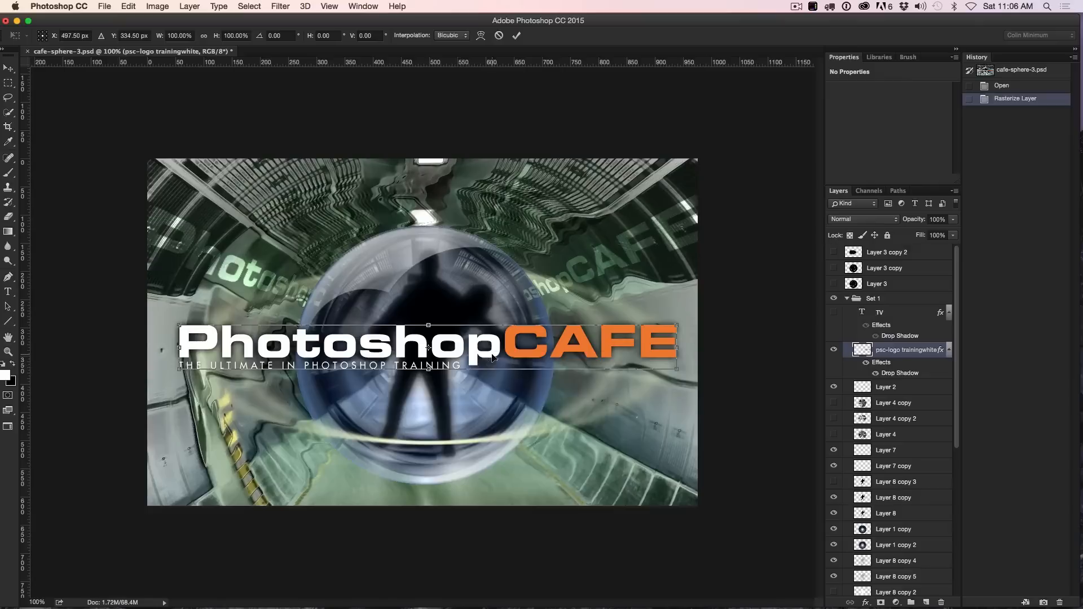
Step: Skew the logo upward to the right, then refine the slant with Perspective
{"action": "right_click", "coordinate": [495, 355]}
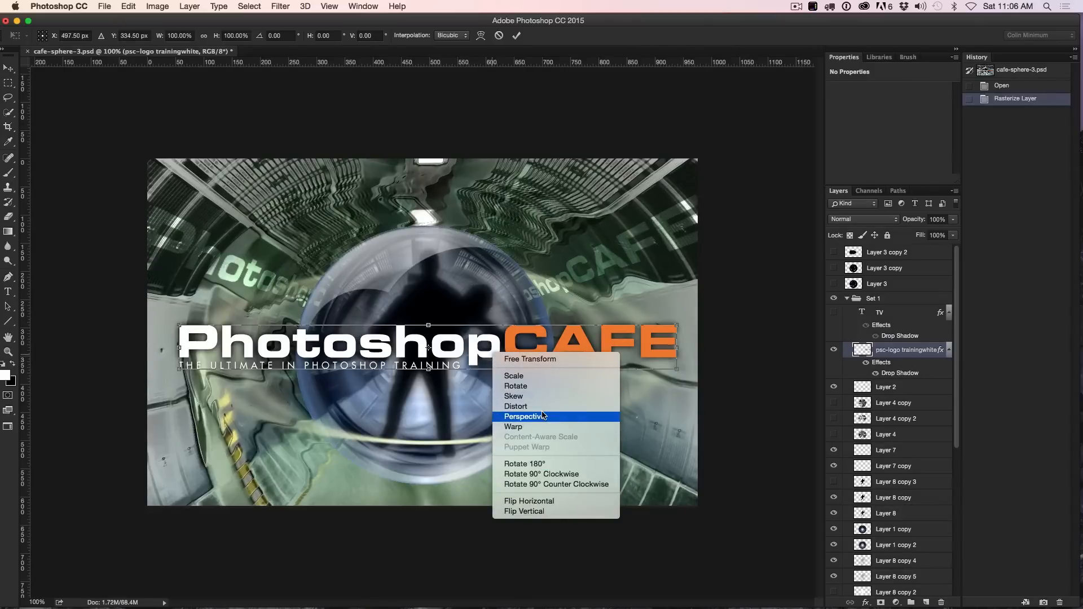
{"action": "mouse_move", "coordinate": [539, 396]}
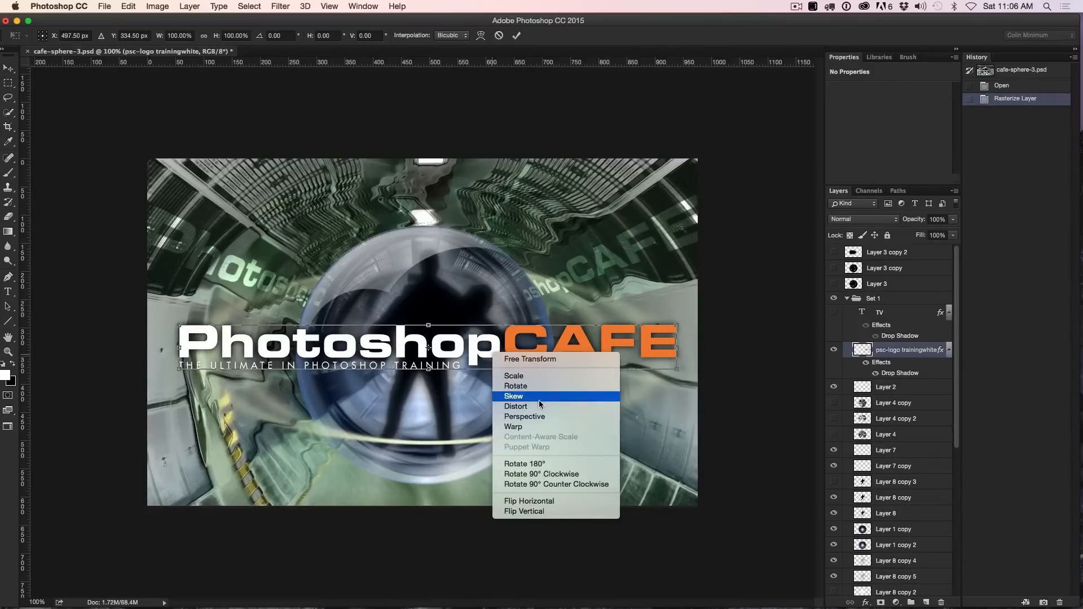
{"action": "left_click", "coordinate": [514, 396]}
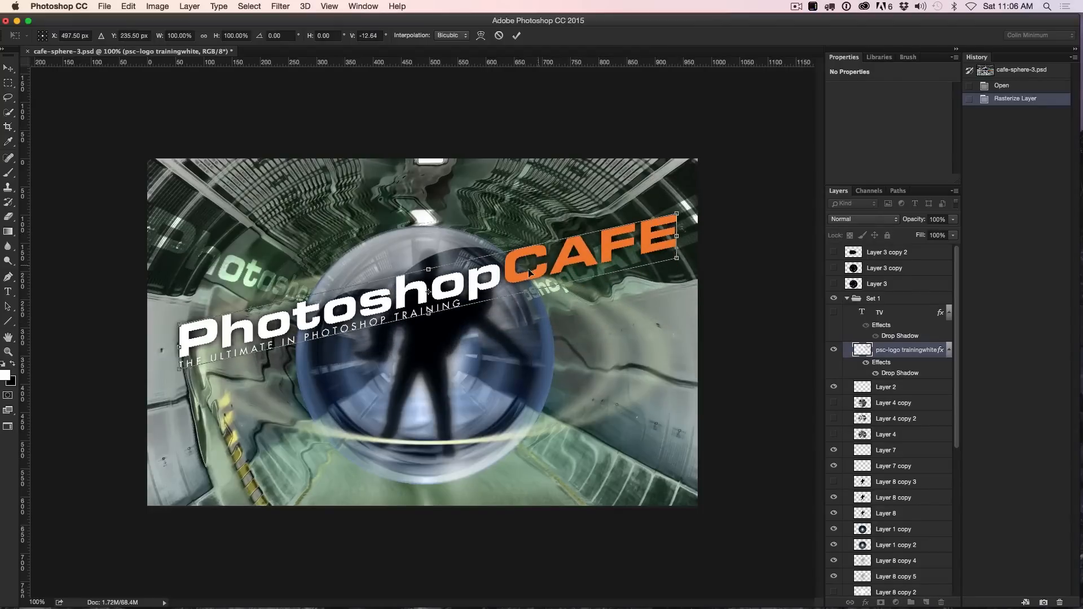
{"action": "right_click", "coordinate": [524, 273]}
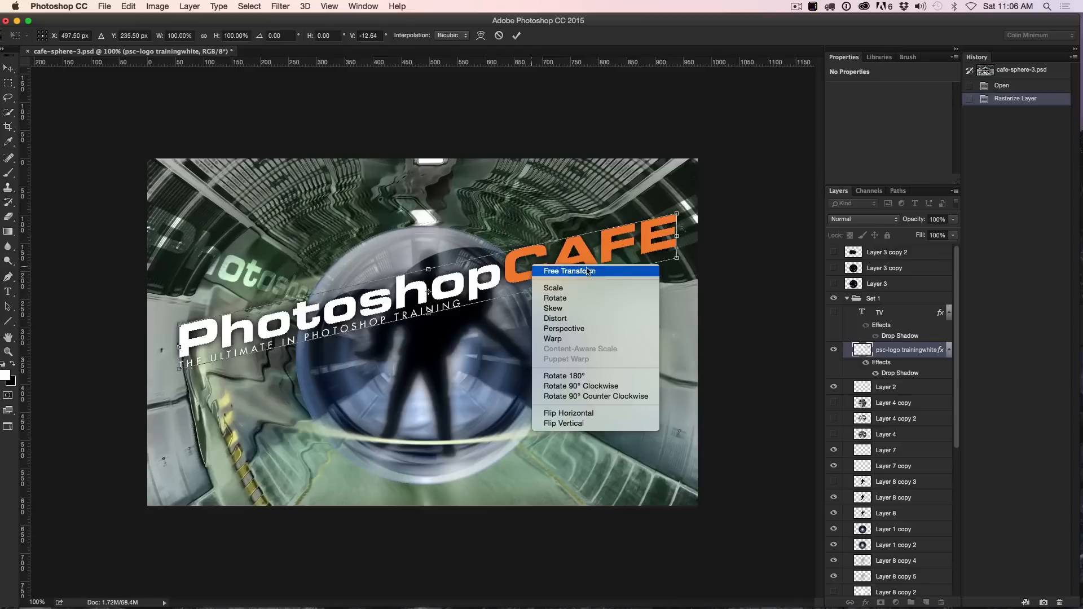
{"action": "mouse_move", "coordinate": [564, 329]}
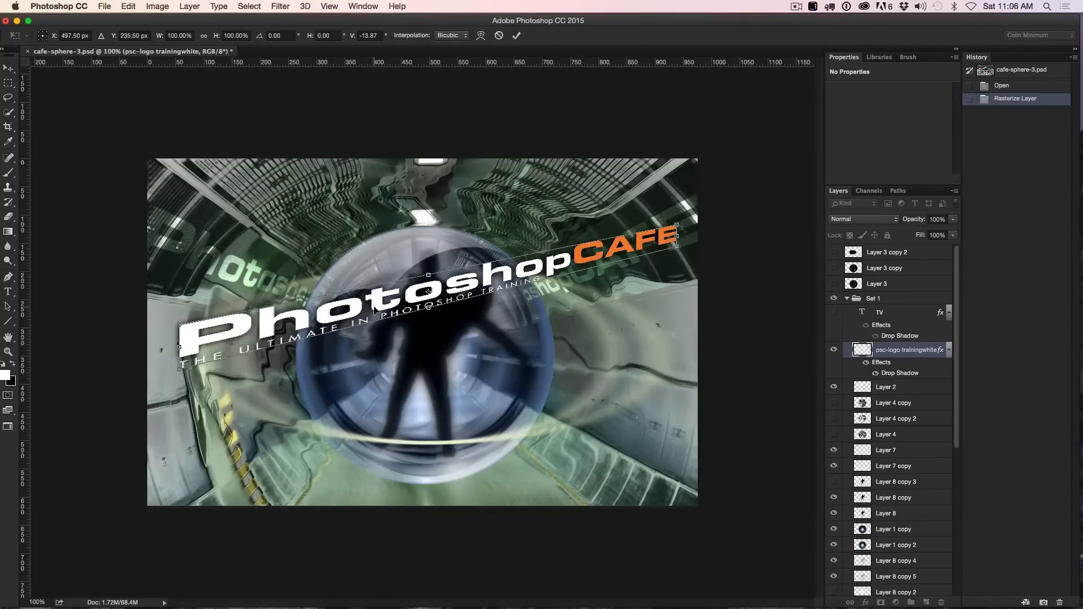
{"action": "right_click", "coordinate": [439, 343]}
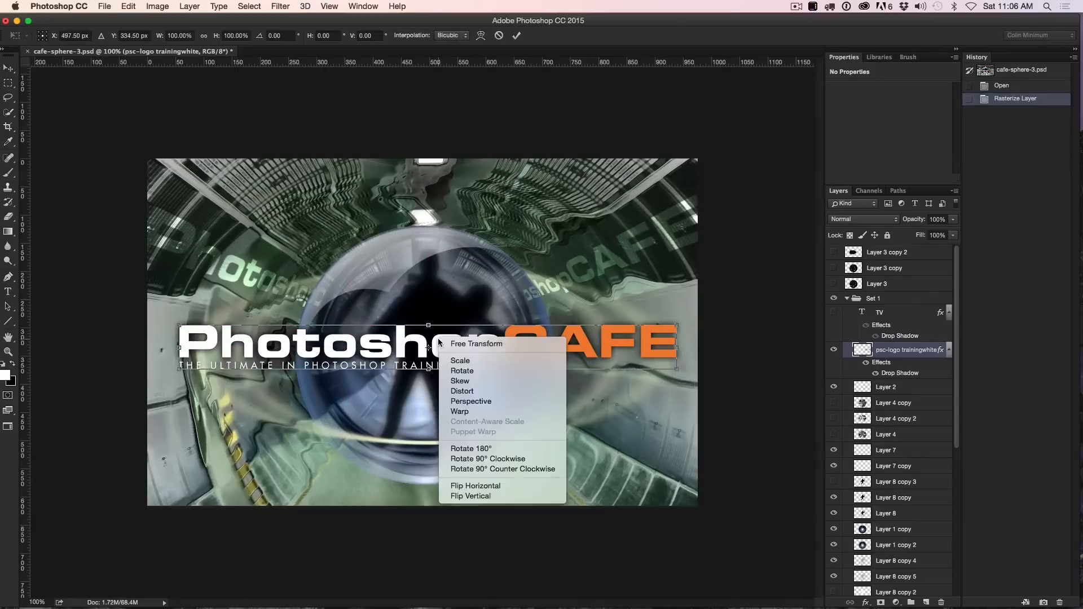
{"action": "mouse_move", "coordinate": [476, 410]}
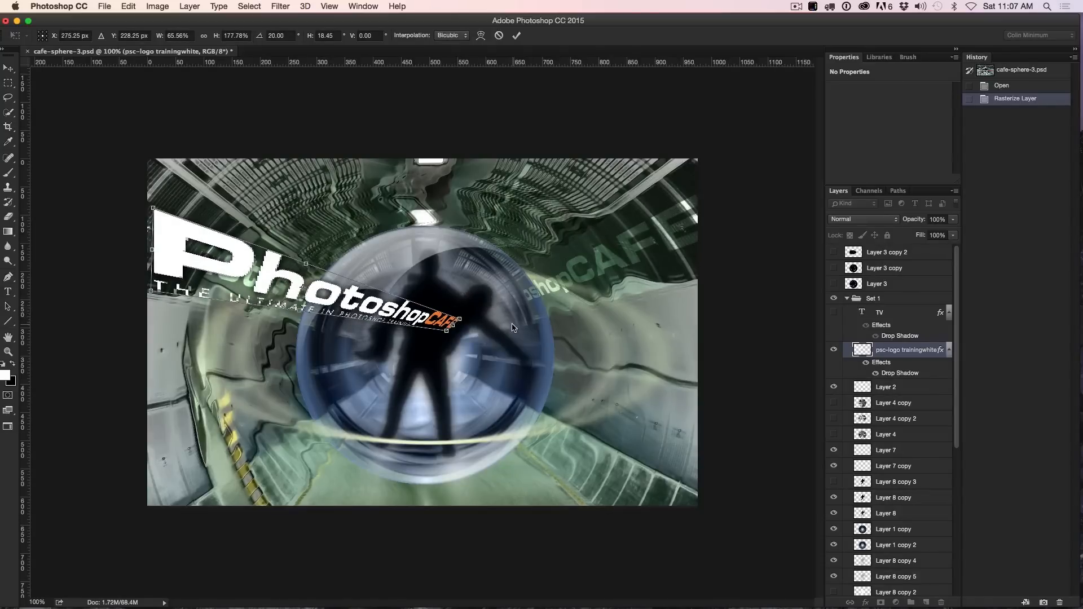
{"action": "left_click", "coordinate": [516, 35]}
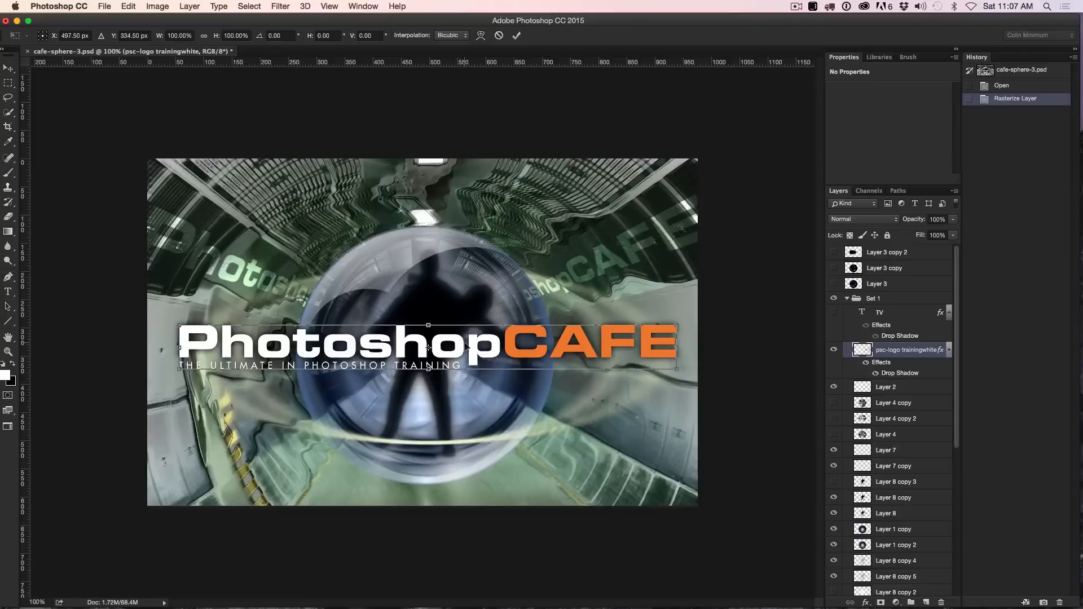
Step: Warp the logo into a gentle arc over the sphere and commit the transform
{"action": "left_click", "coordinate": [482, 35]}
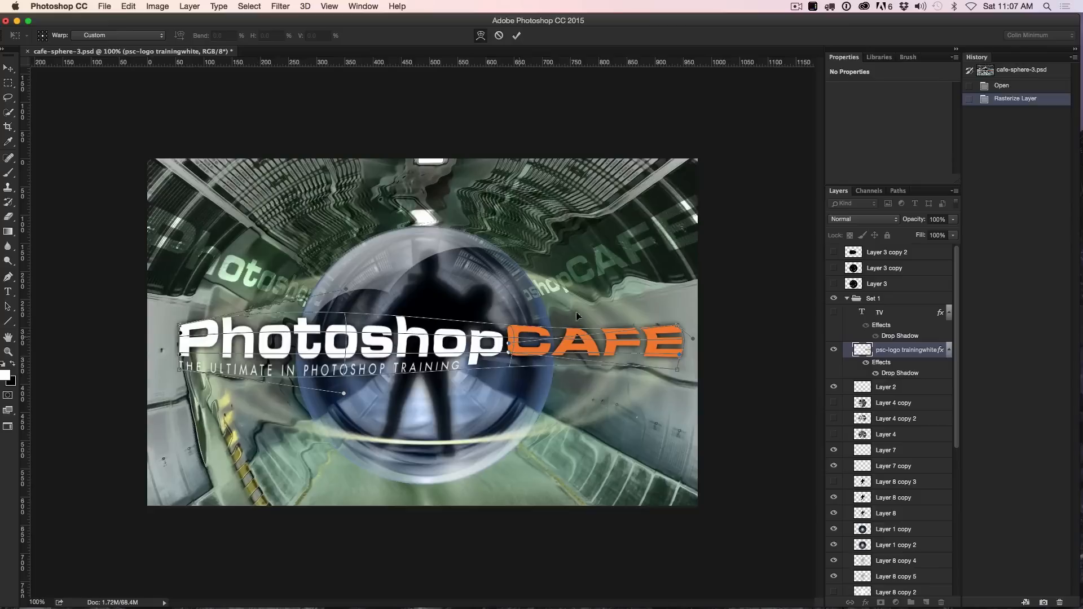
{"action": "left_click", "coordinate": [516, 35]}
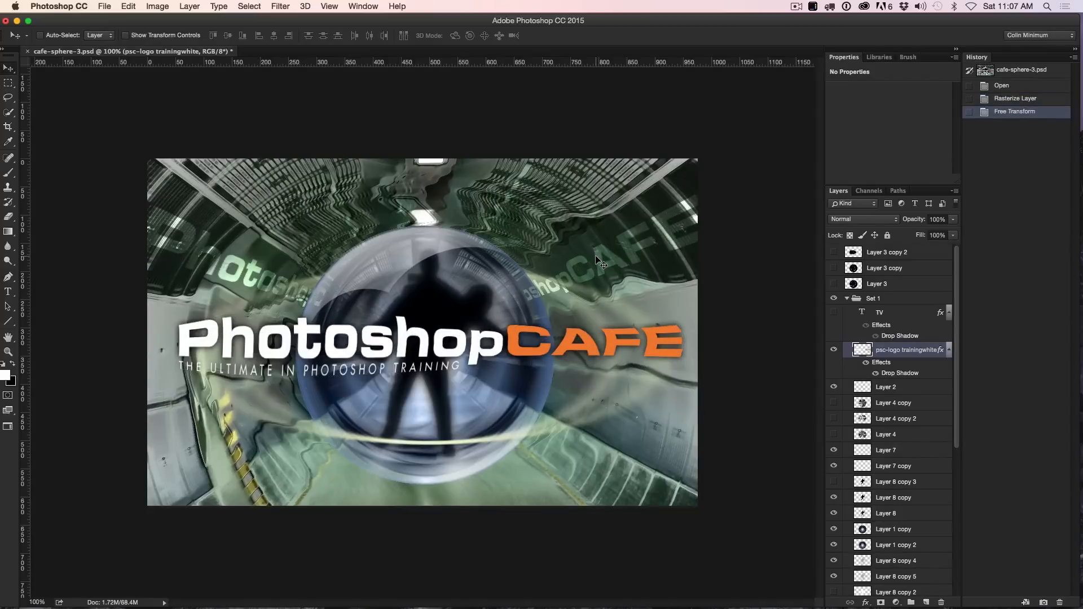